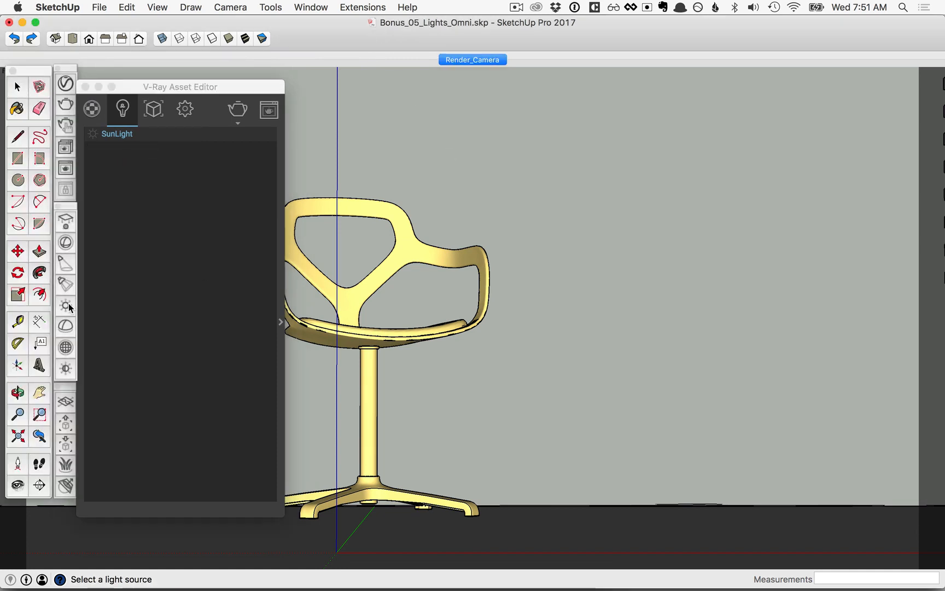
- Place a V-Ray Omni Light on the floor and raise it about 2.14 m
{"action": "left_click", "coordinate": [602, 532]}
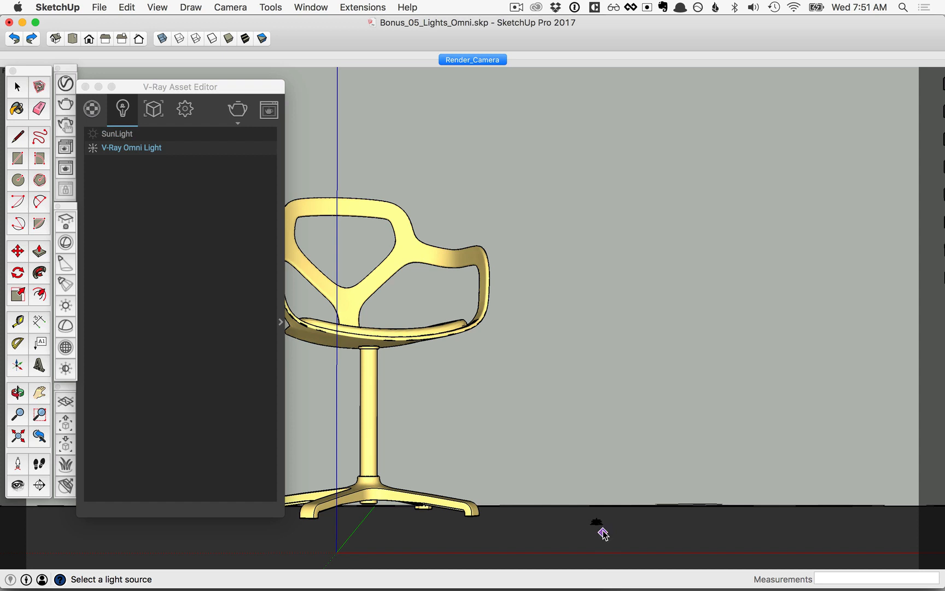
{"action": "left_click", "coordinate": [18, 250]}
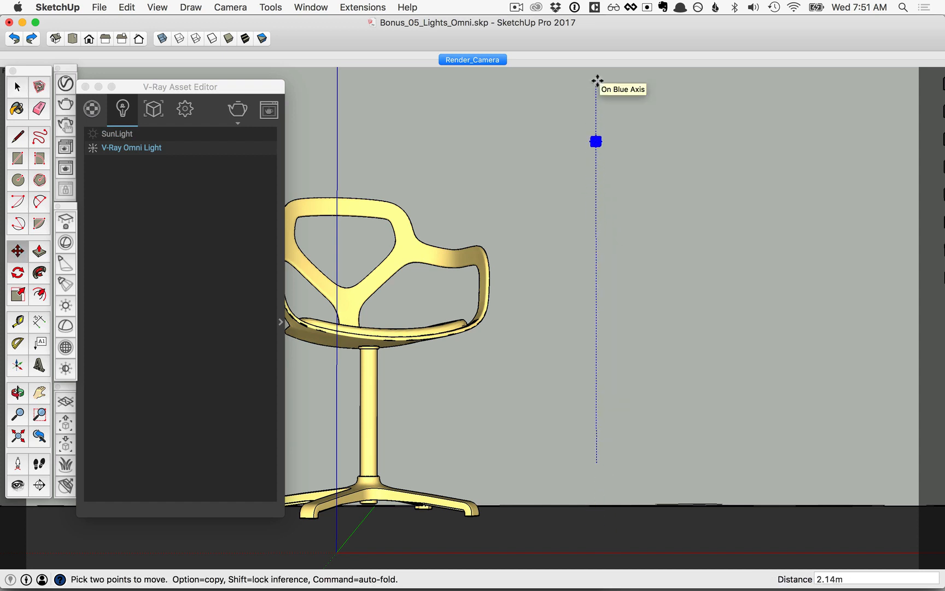
{"action": "mouse_move", "coordinate": [632, 324]}
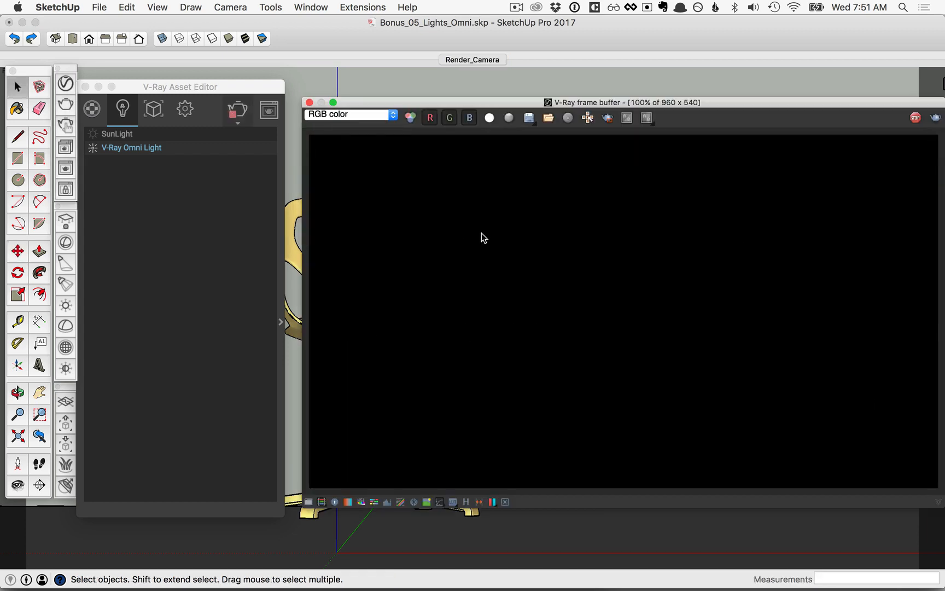
{"action": "mouse_move", "coordinate": [312, 343]}
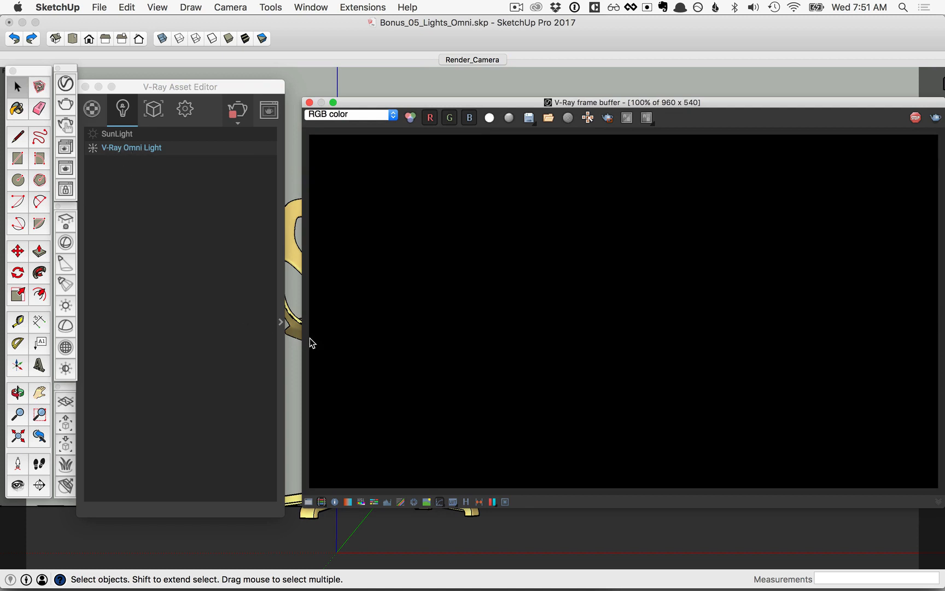
- Set the omni light's intensity to 50000 with shadow radius 2 and render the chair
{"action": "left_click", "coordinate": [131, 148]}
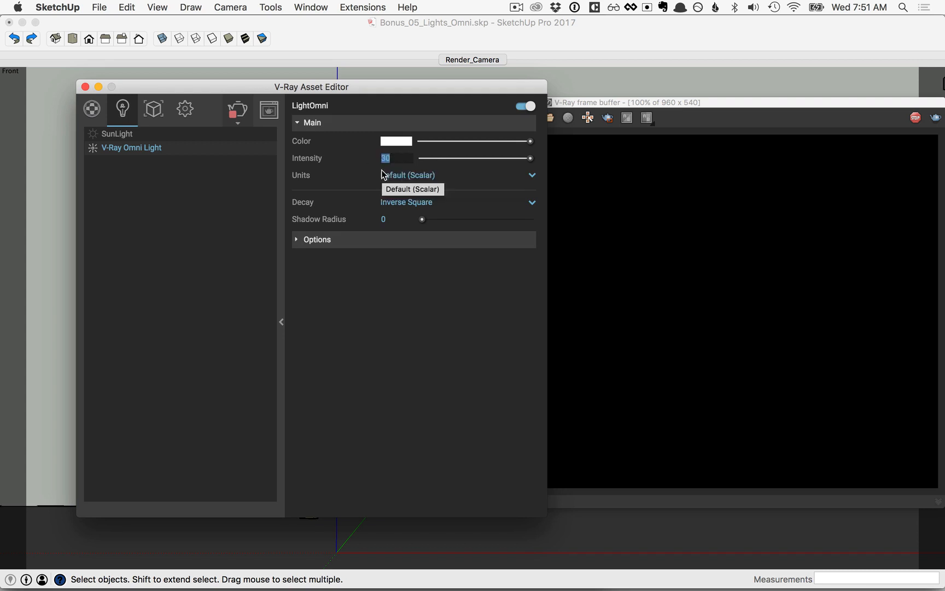
{"action": "type", "text": "50000"}
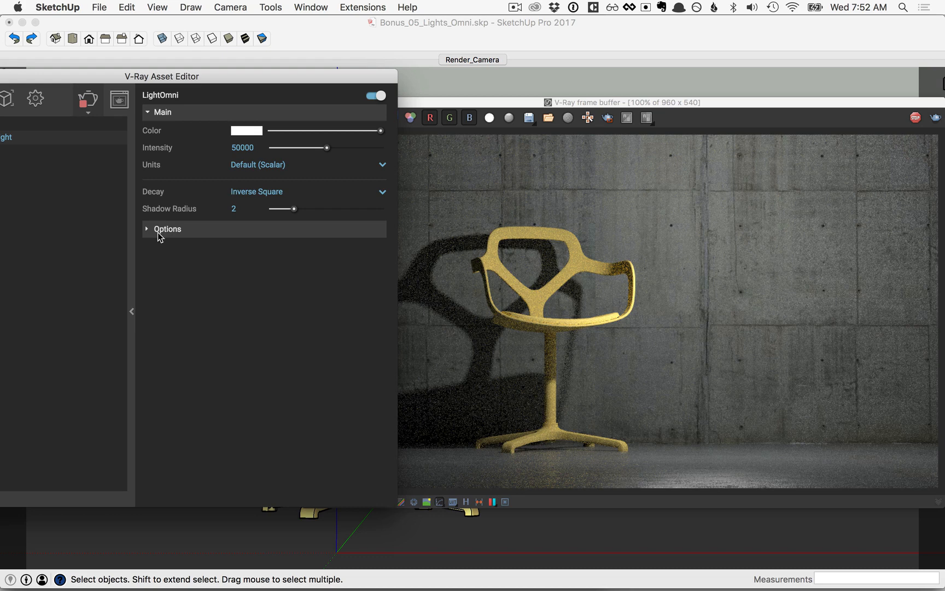
- Toggle the omni light's Affect Diffuse and Affect Specular options off to compare renders, then restore them
{"action": "left_click", "coordinate": [167, 229]}
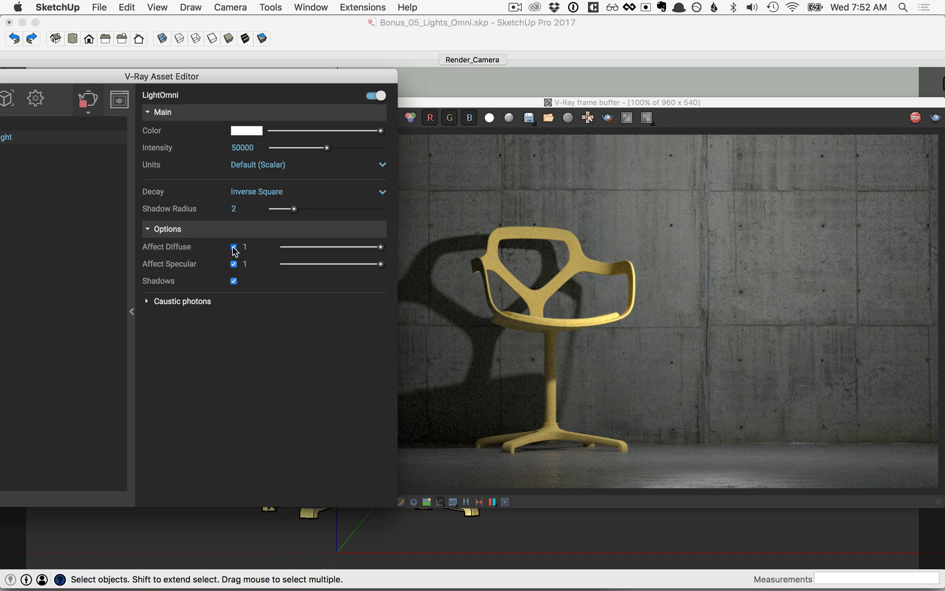
{"action": "left_click", "coordinate": [233, 247]}
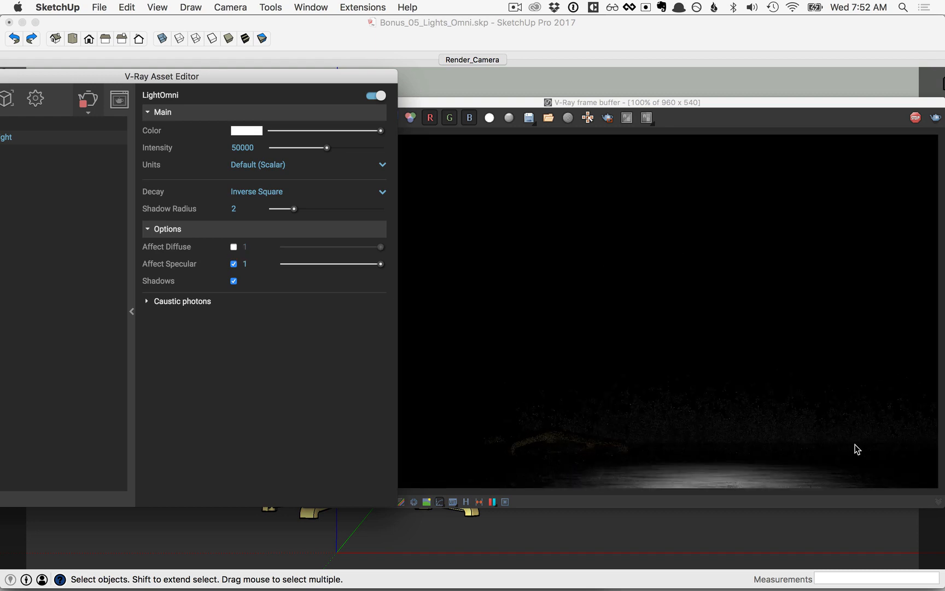
{"action": "mouse_move", "coordinate": [743, 492]}
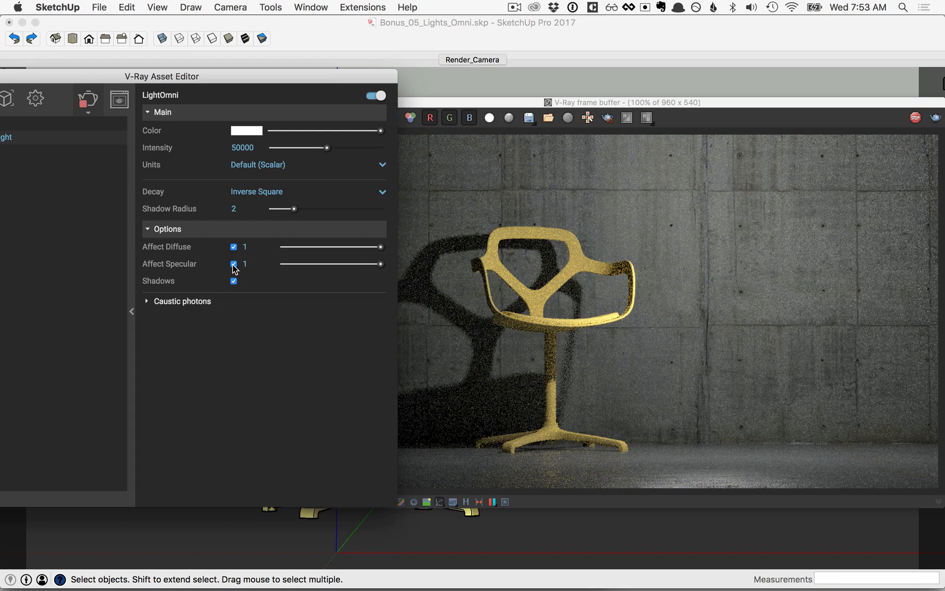
{"action": "left_click", "coordinate": [233, 264]}
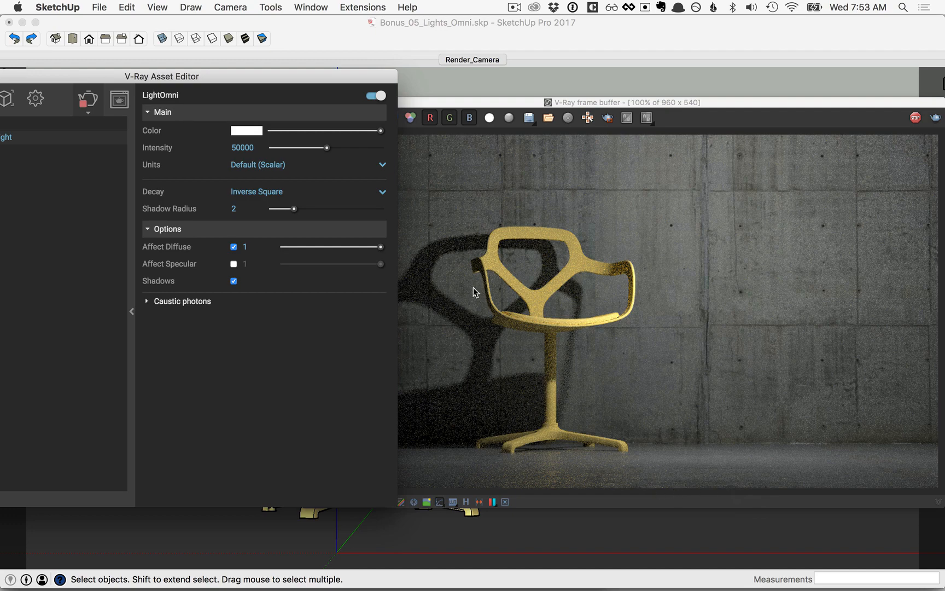
{"action": "mouse_move", "coordinate": [705, 474]}
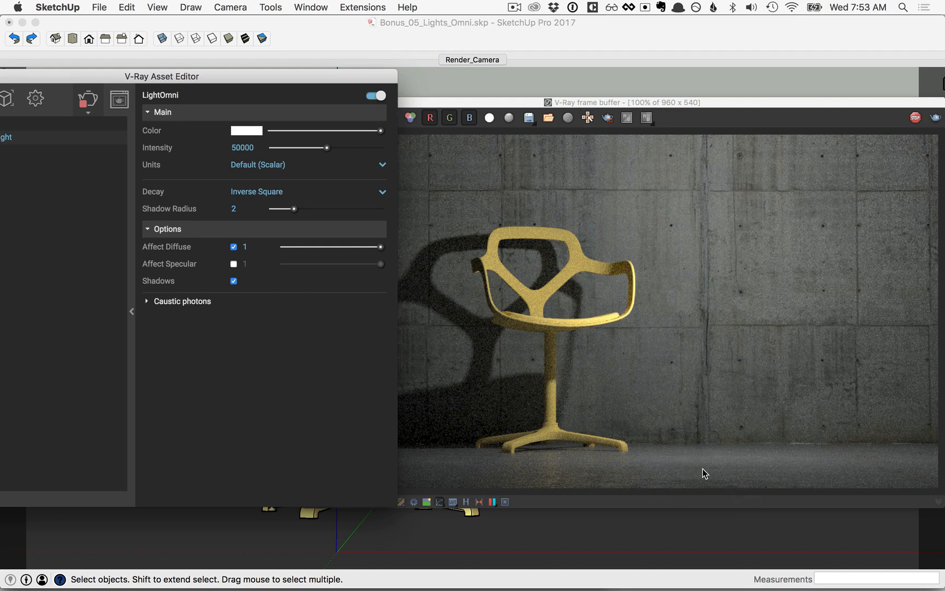
{"action": "left_click", "coordinate": [234, 263]}
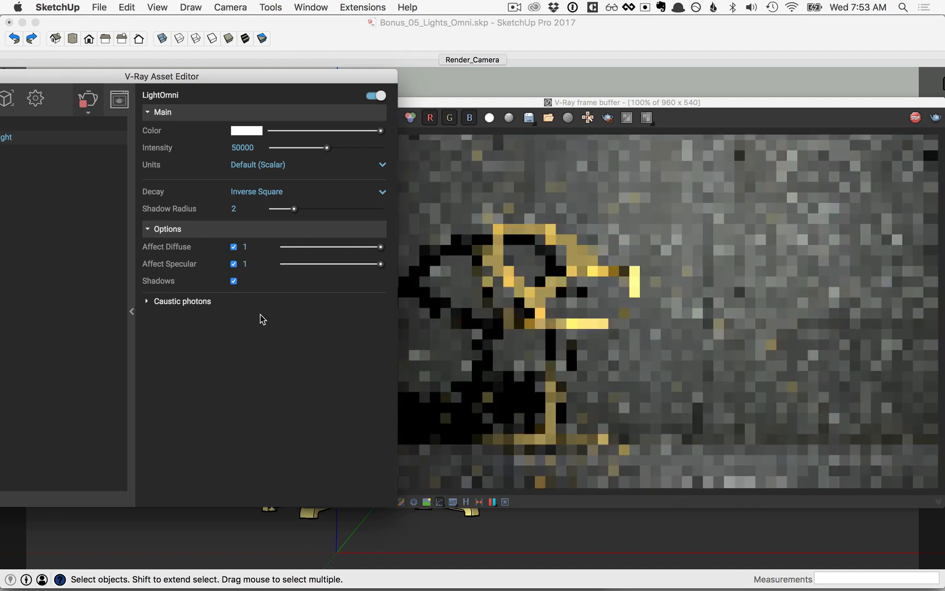
{"action": "left_click", "coordinate": [234, 281]}
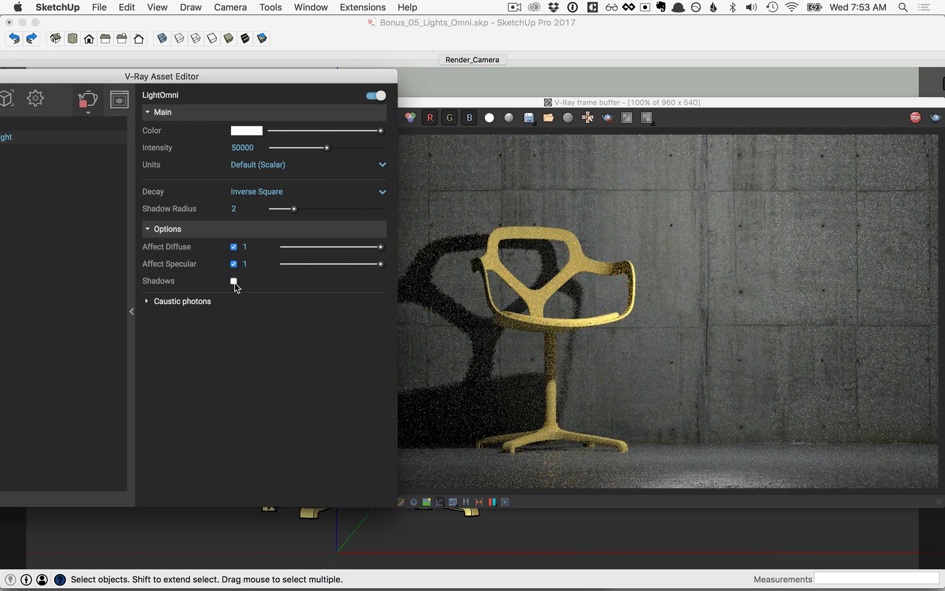
{"action": "left_click", "coordinate": [234, 281]}
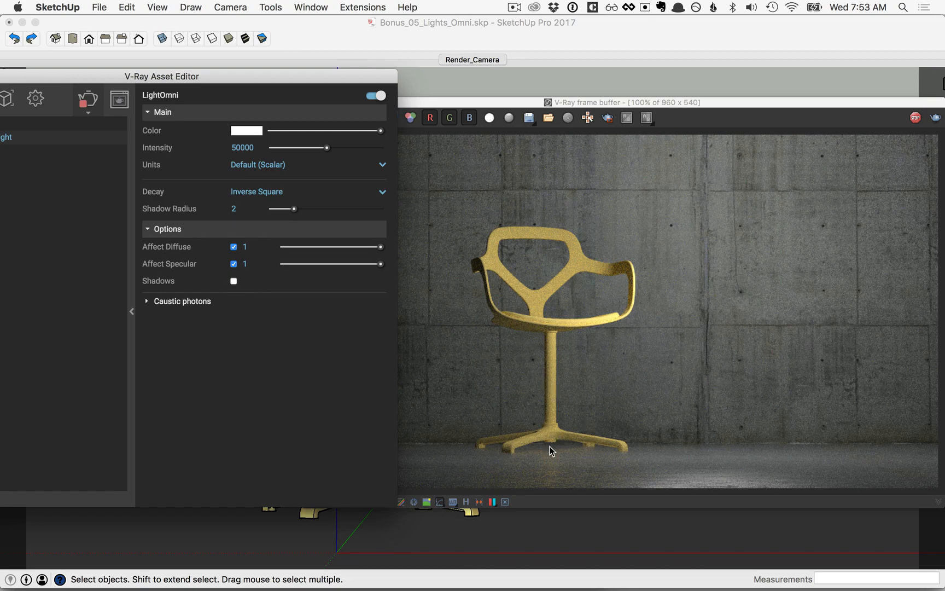
{"action": "left_click", "coordinate": [233, 281]}
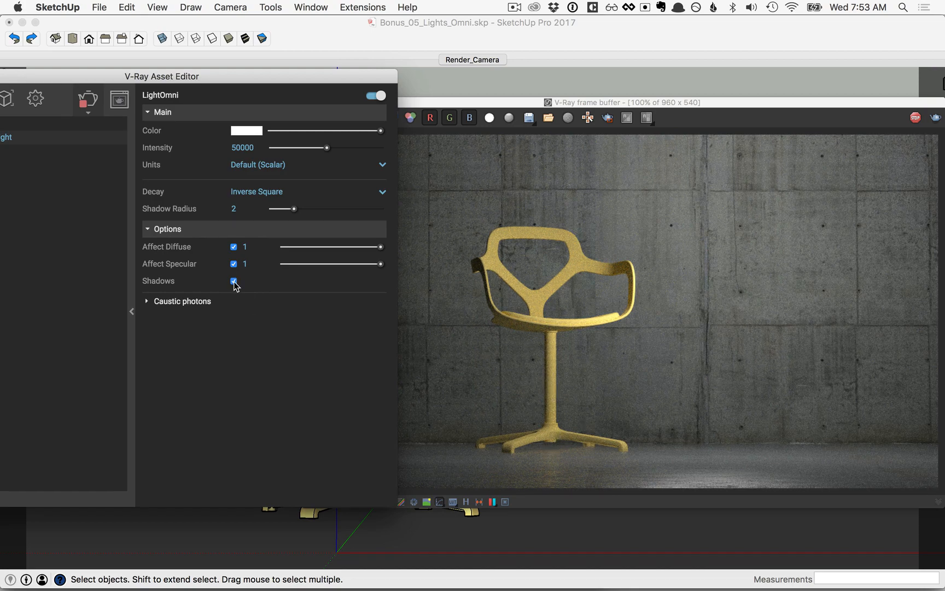
{"action": "left_click", "coordinate": [233, 280]}
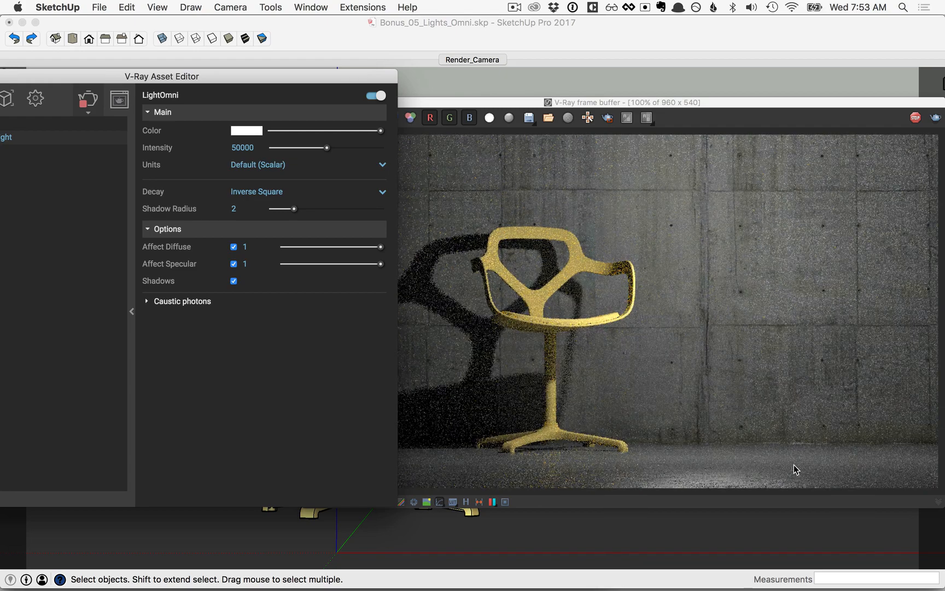